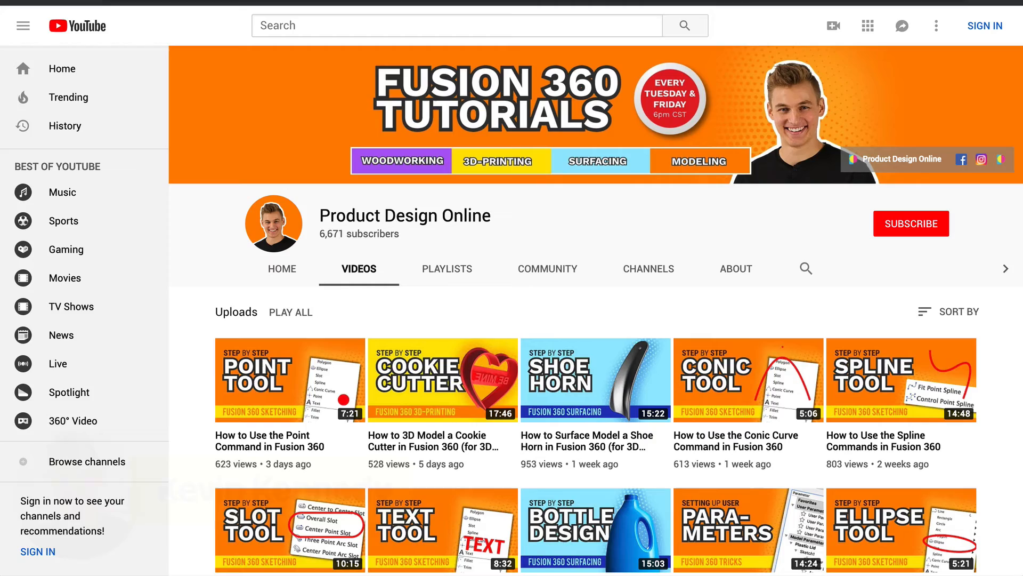
Bring the 100 mm circle and overlapping small circle into view and activate Trim.
scroll(down, 3)
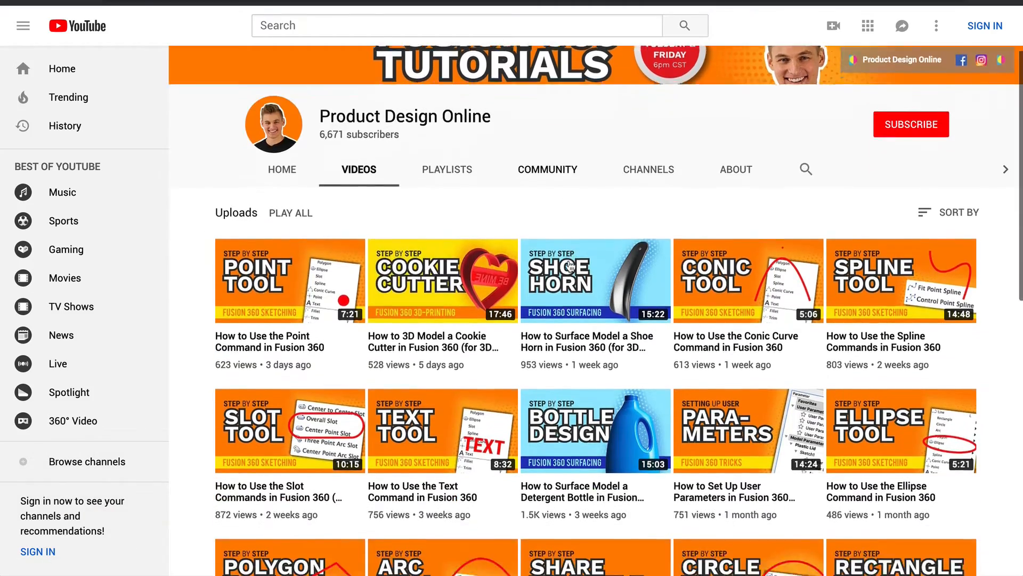
scroll(down, 3)
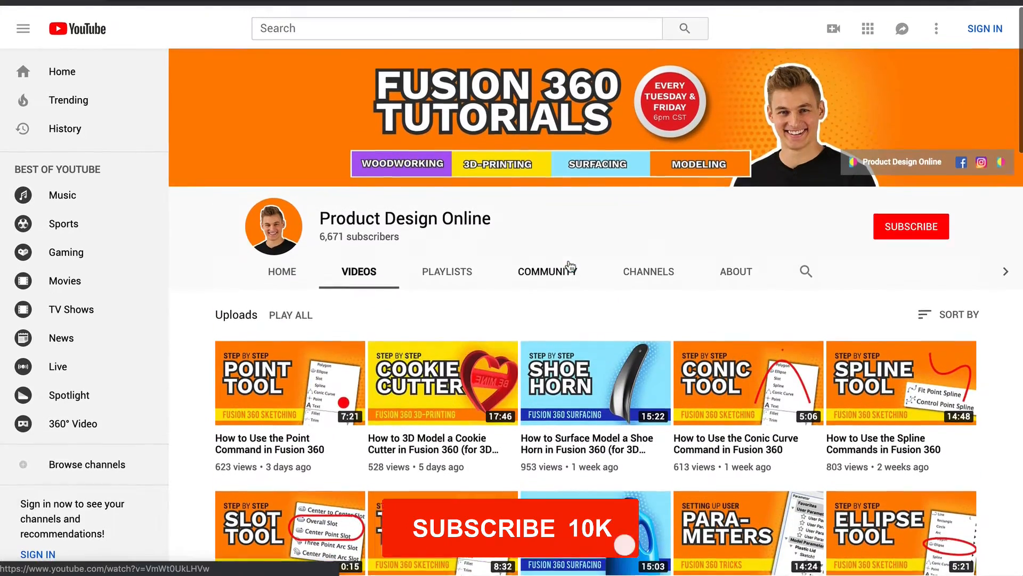
click(911, 226)
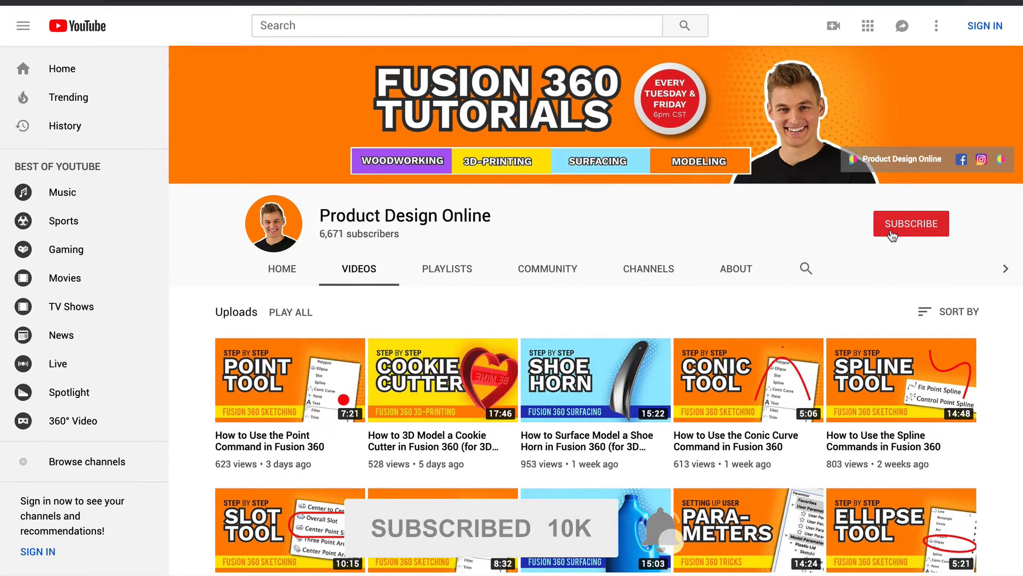
mouse_move(898, 247)
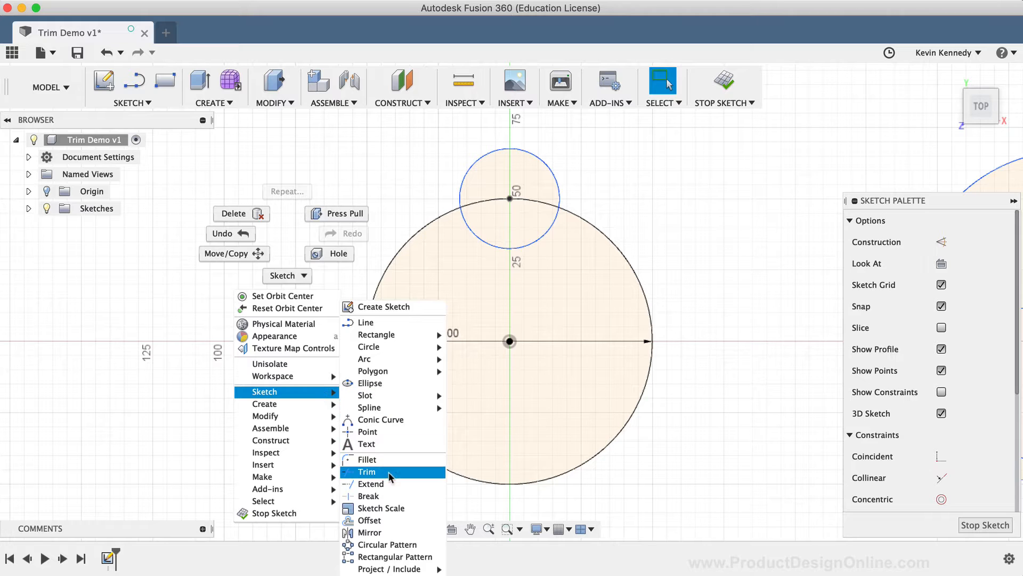
mouse_move(489, 491)
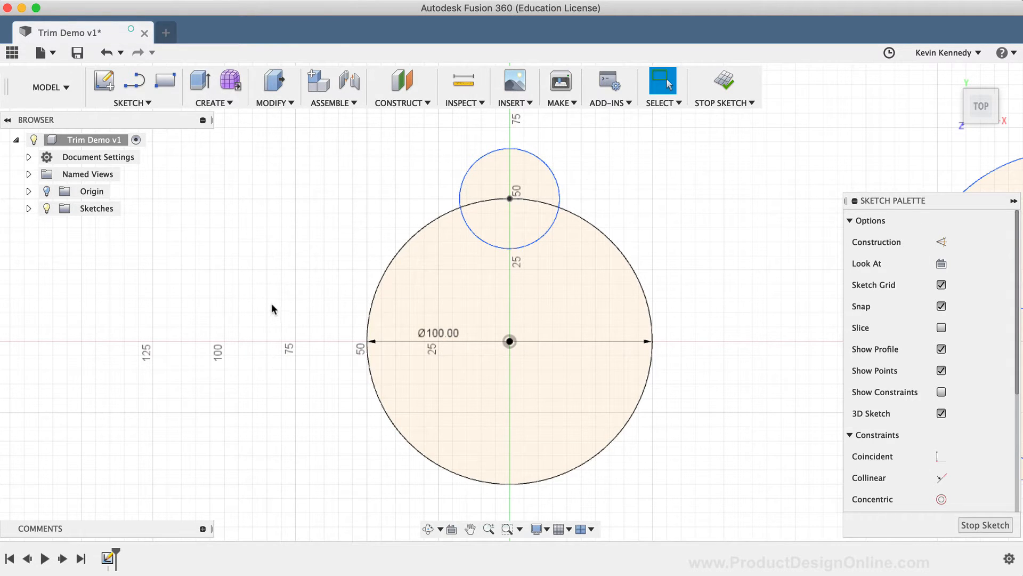
key(t)
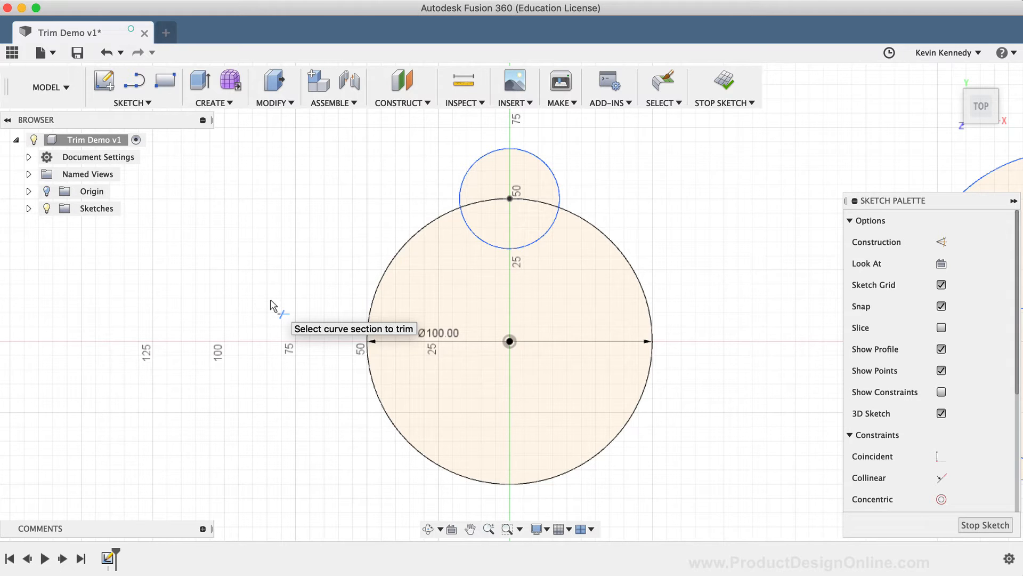
mouse_move(282, 385)
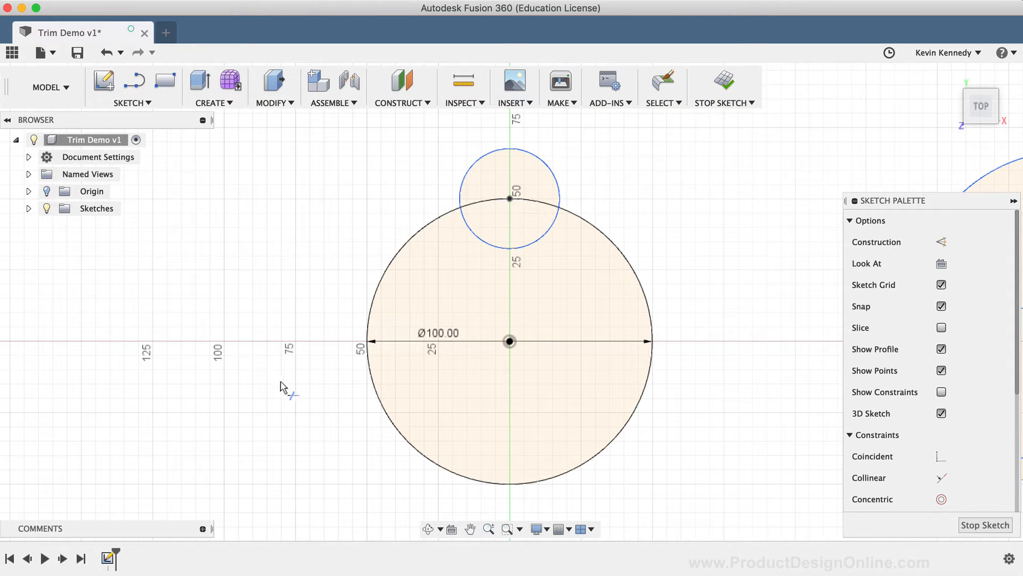
mouse_move(367, 332)
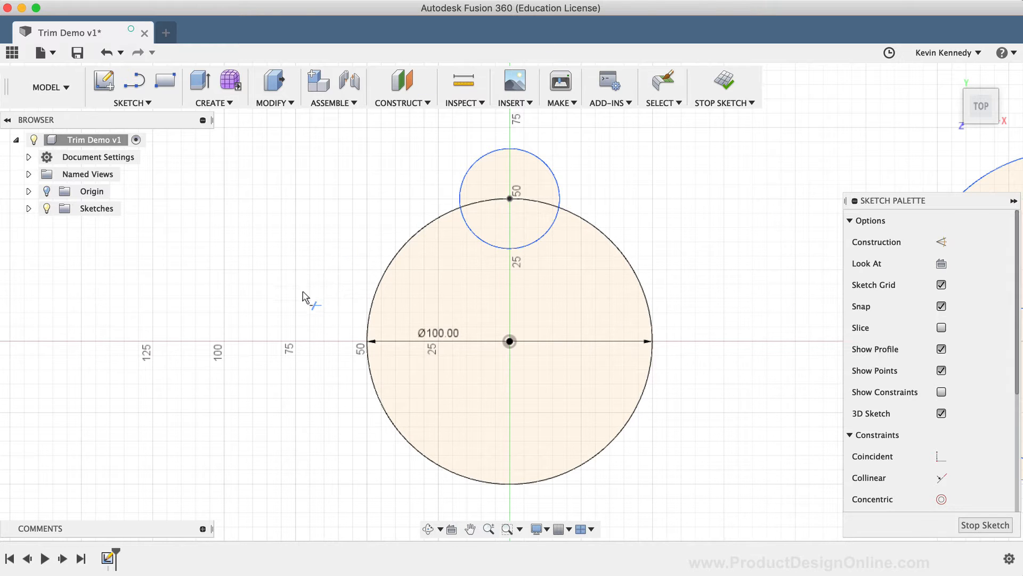
mouse_move(289, 277)
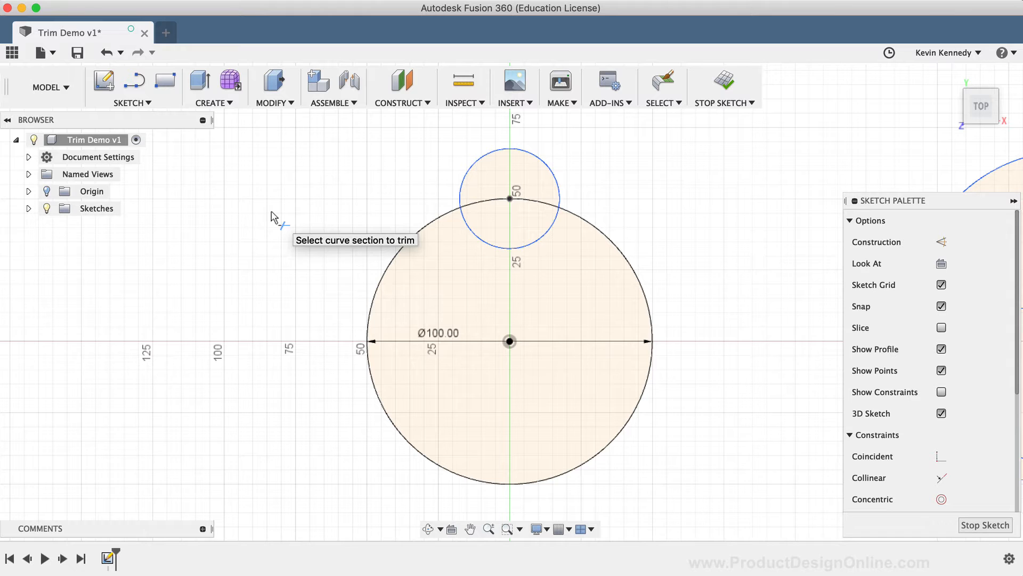
click(509, 216)
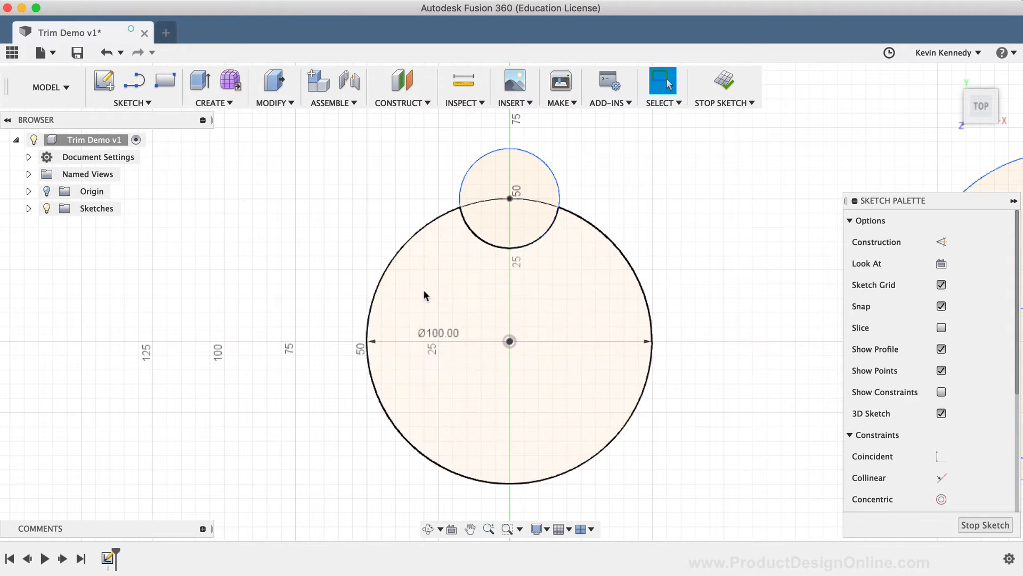
click(483, 182)
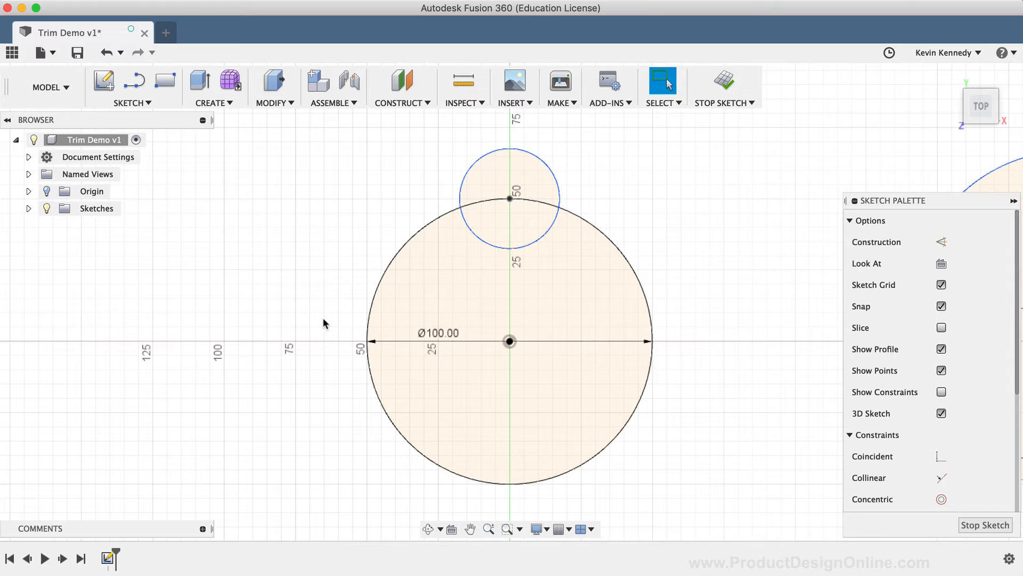
click(423, 299)
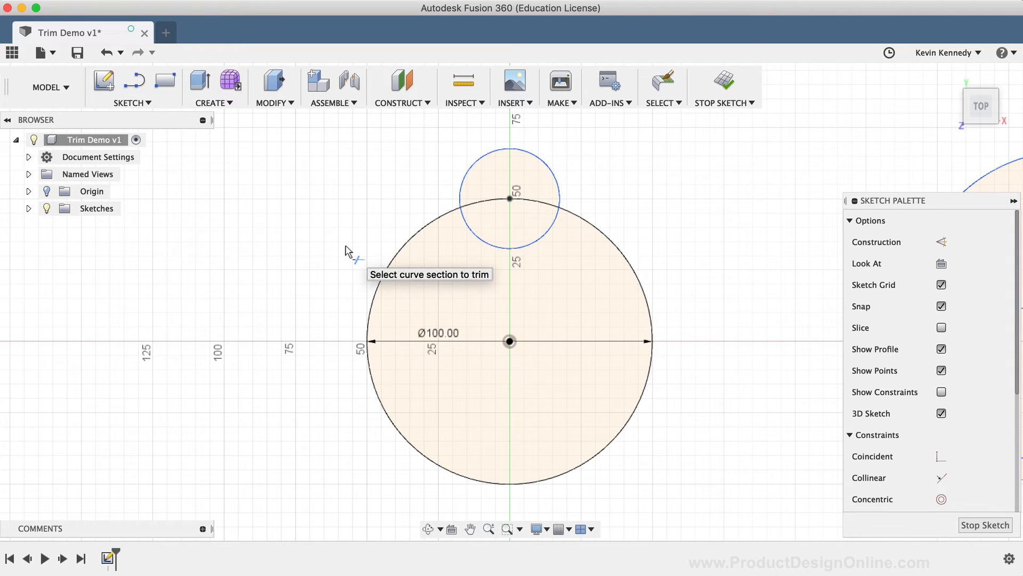
mouse_move(463, 173)
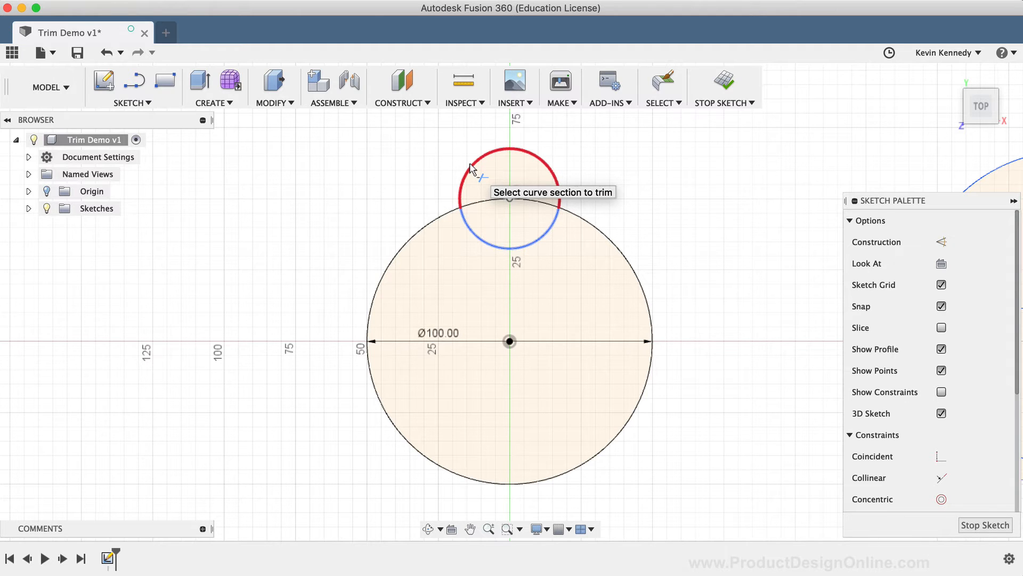
Trim away the small circle's outer arc, leaving its inner arc inside the large circle.
click(508, 157)
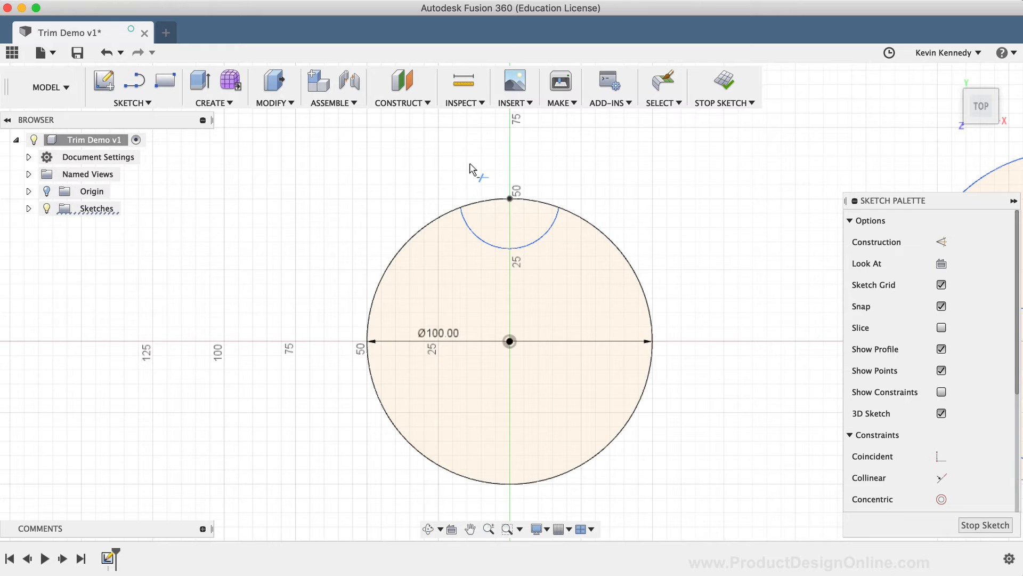
mouse_move(464, 155)
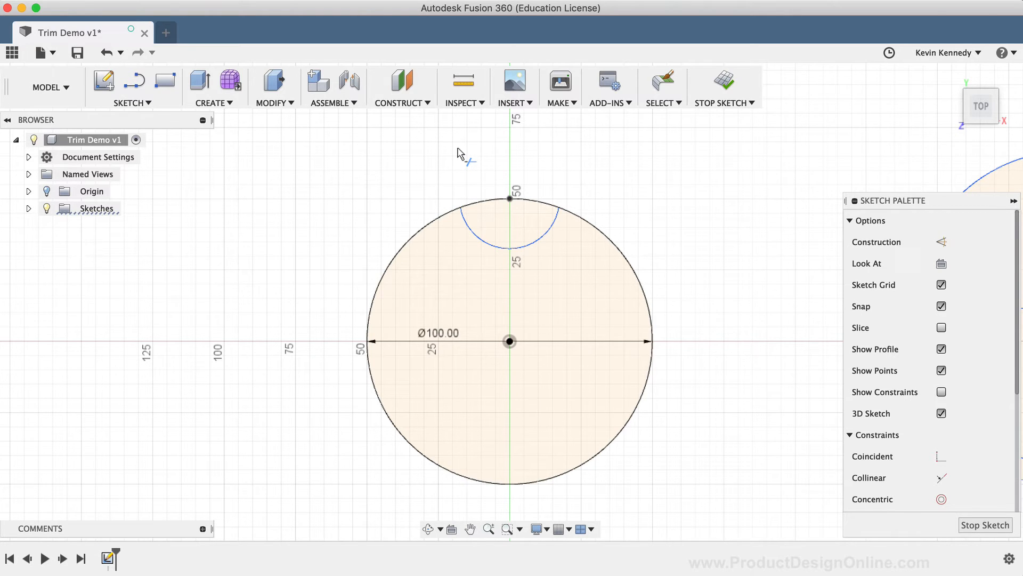
mouse_move(495, 201)
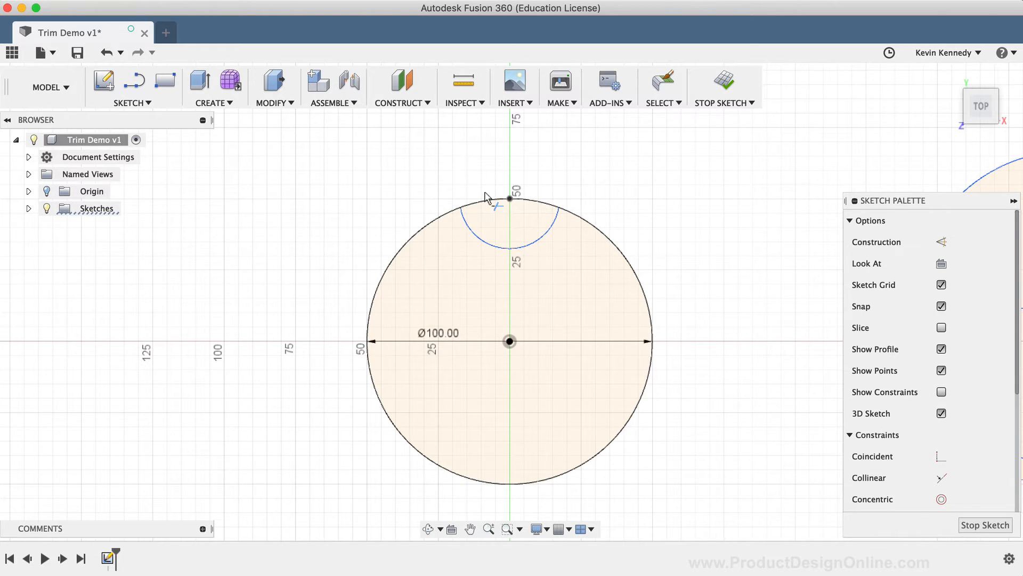
click(494, 204)
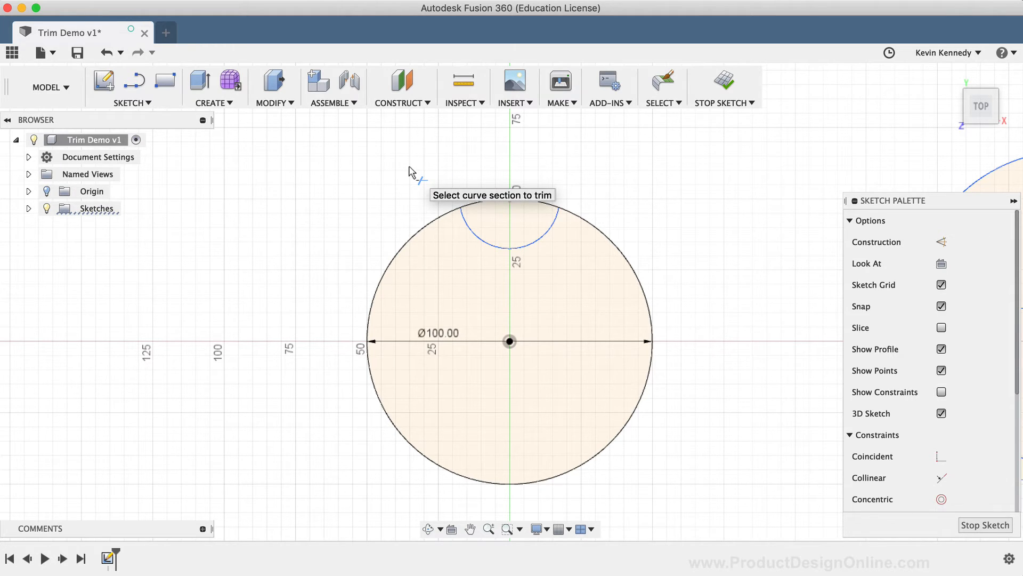
End Trim, then select and deselect the large circle's outline.
click(659, 81)
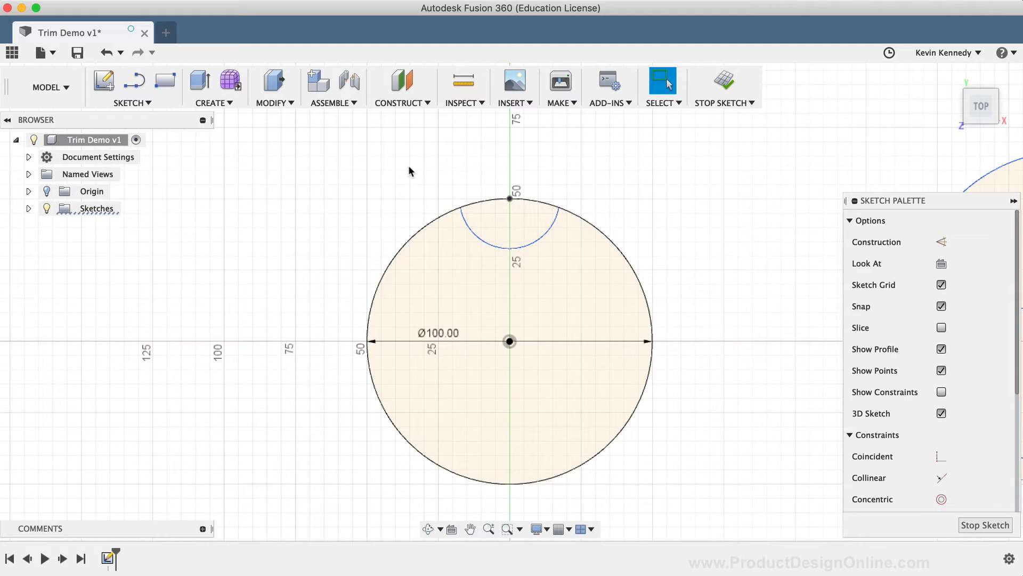
click(433, 224)
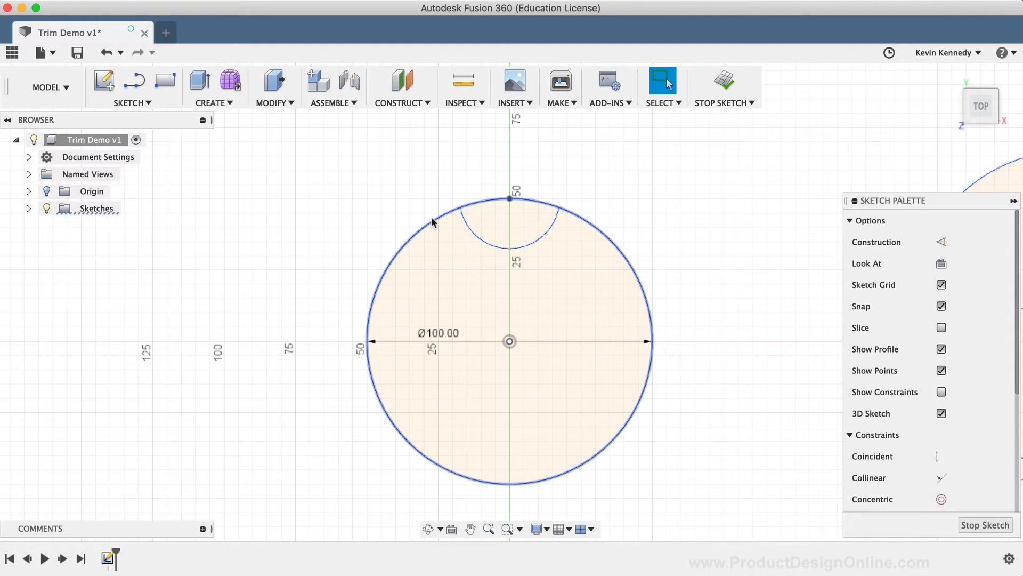
click(460, 207)
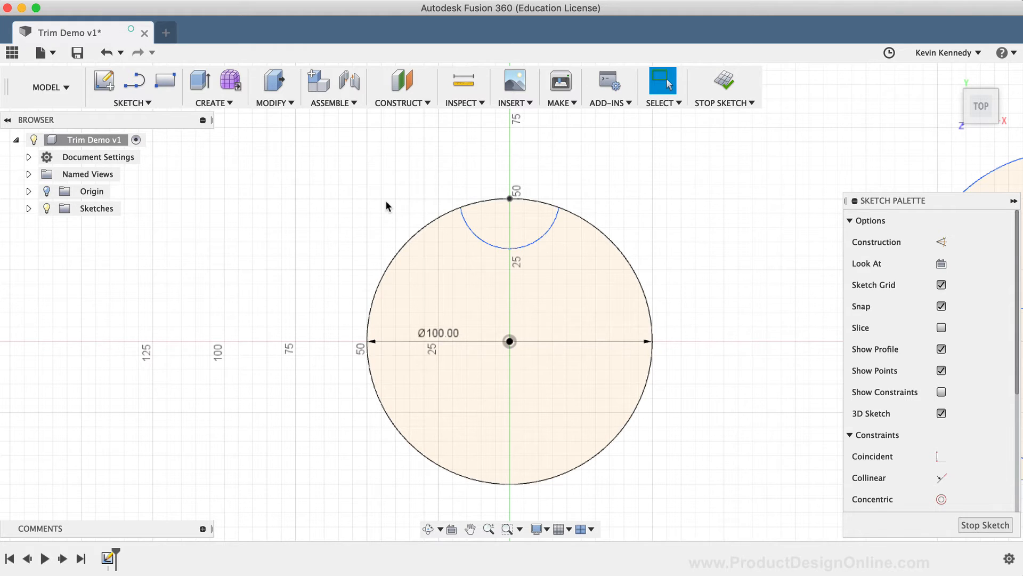
Repeat Trim and remove the large circle's top arc between the notch endpoints.
right_click(386, 207)
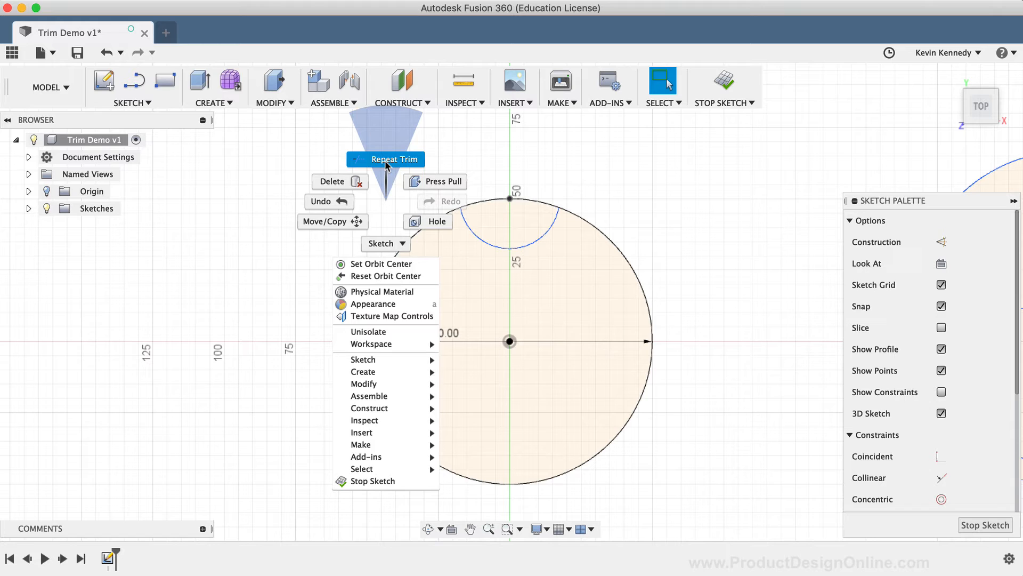
click(390, 159)
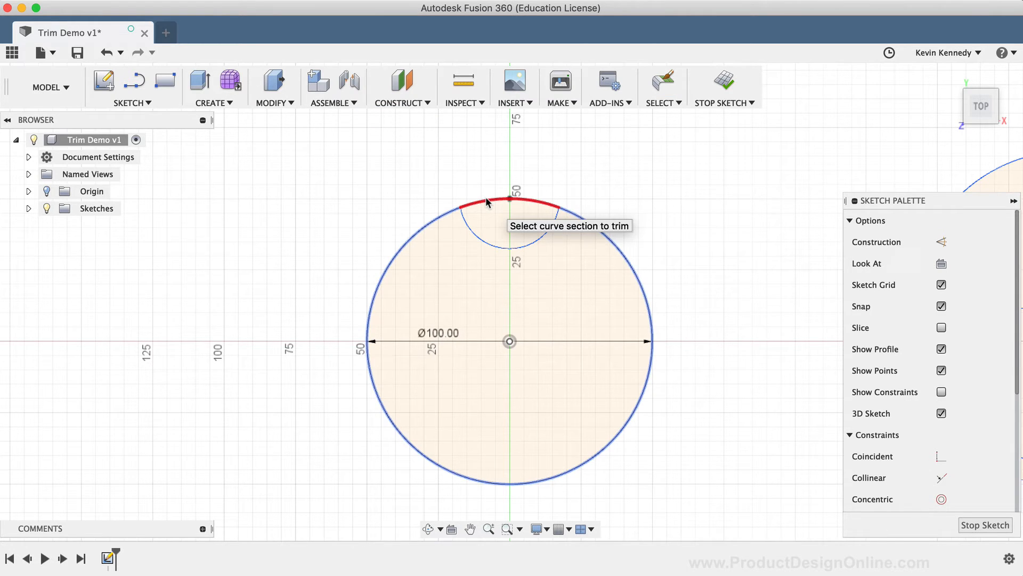
click(488, 202)
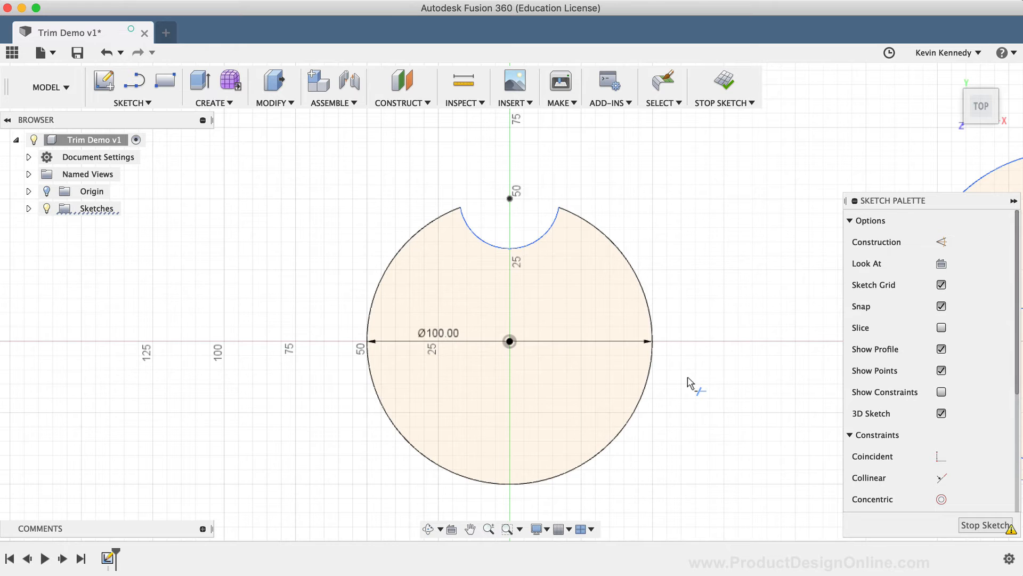
mouse_move(335, 261)
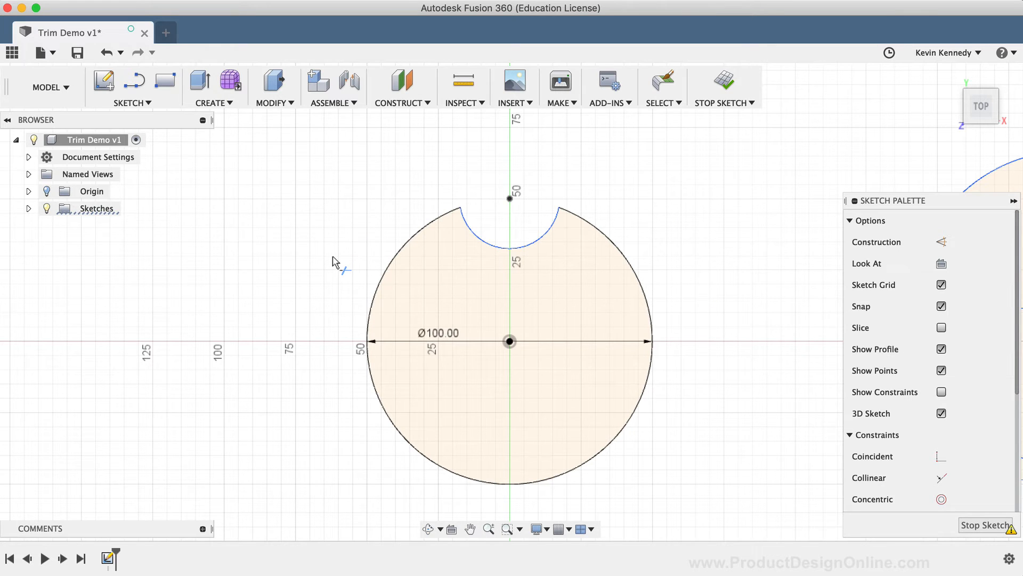
mouse_move(330, 267)
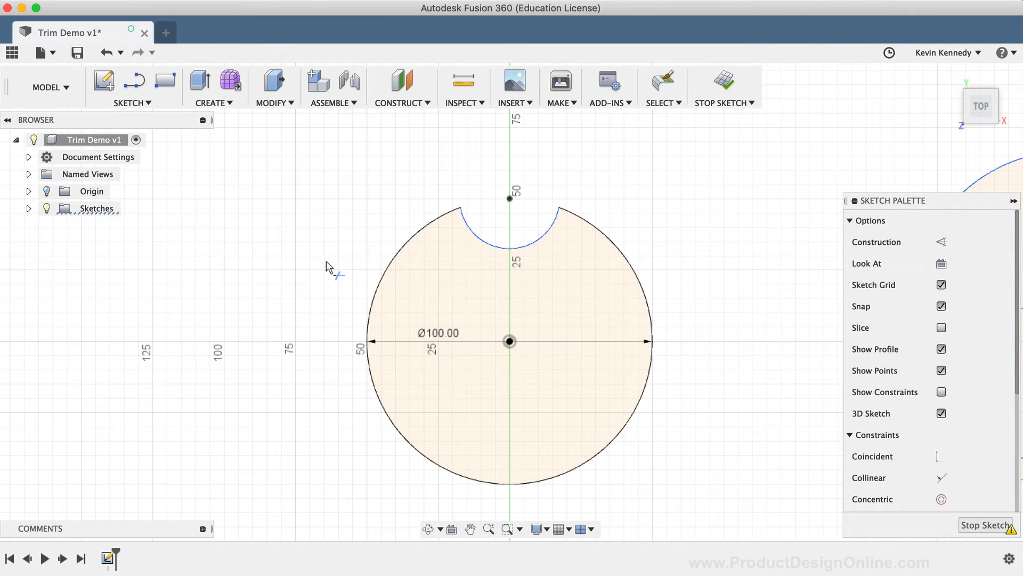
mouse_move(320, 271)
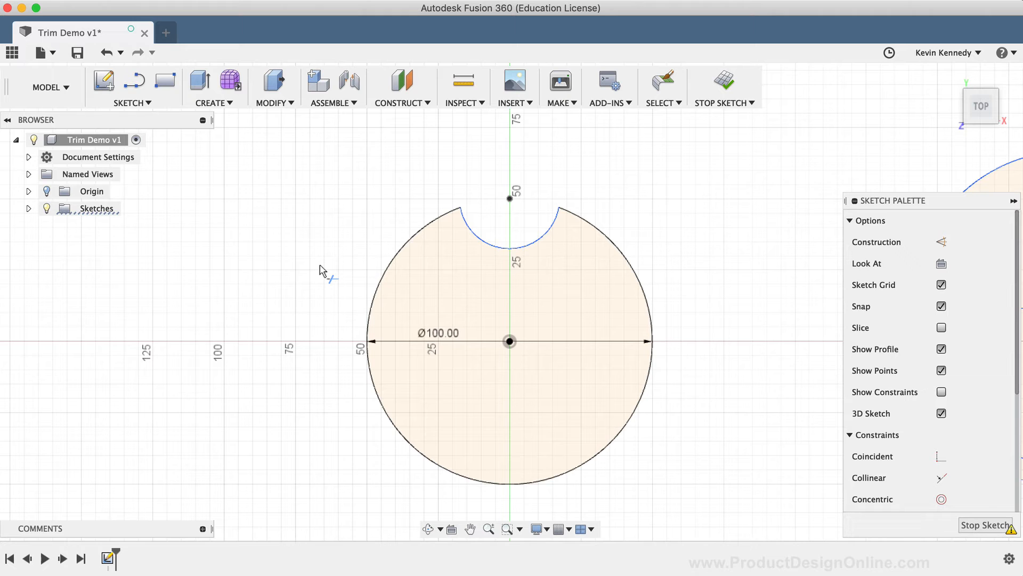
mouse_move(104, 52)
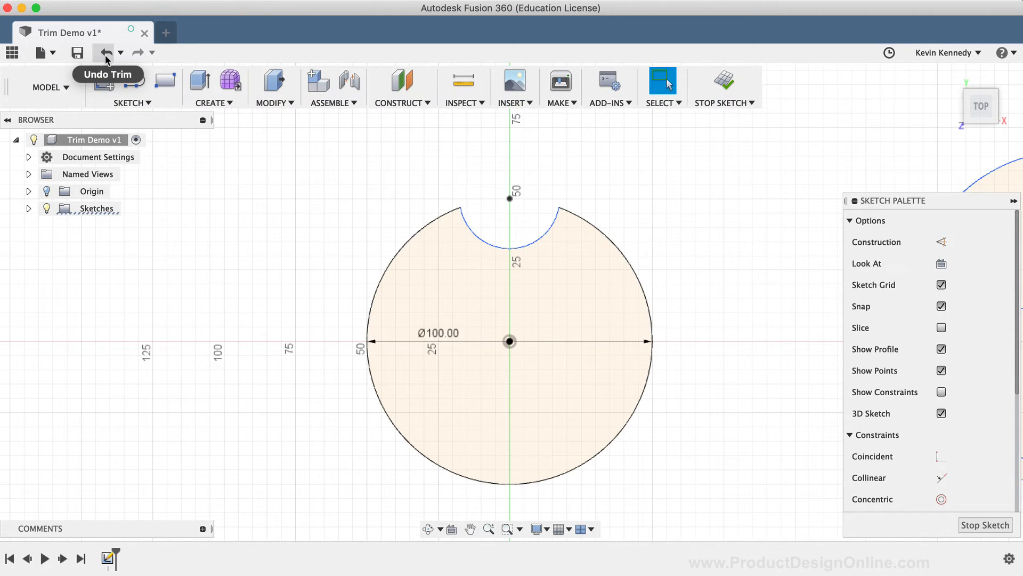
Undo the notch trim to restore the full large circle.
click(104, 52)
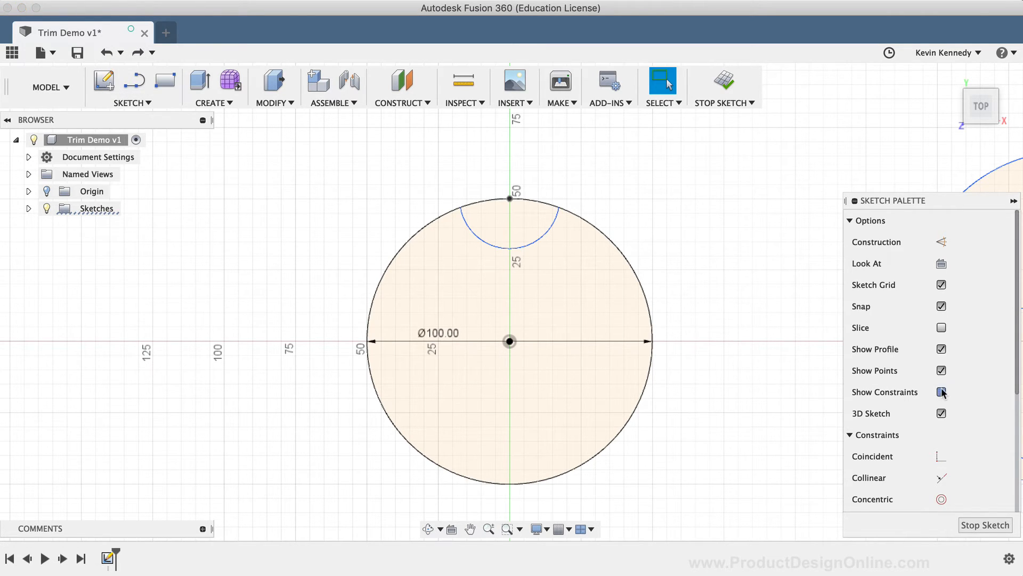
mouse_move(137, 52)
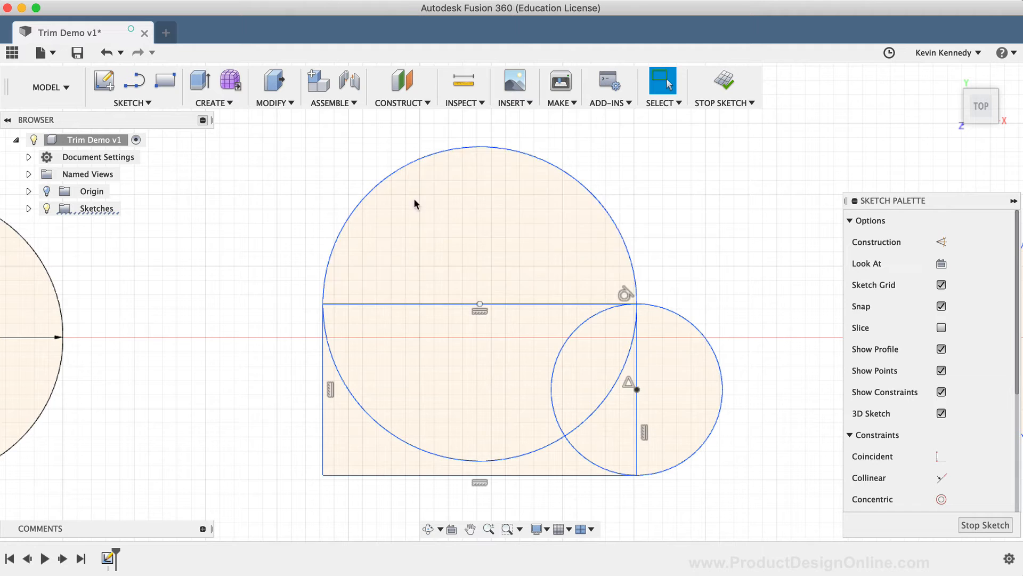
Trim the inner horizontal line from the circle-and-rectangle sketch to merge the outline.
click(663, 83)
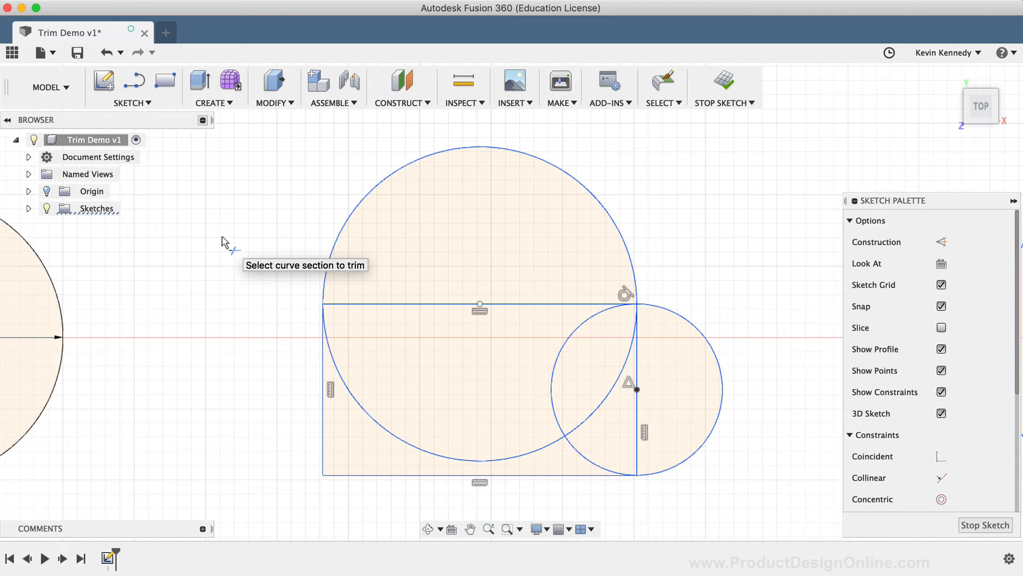
mouse_move(369, 265)
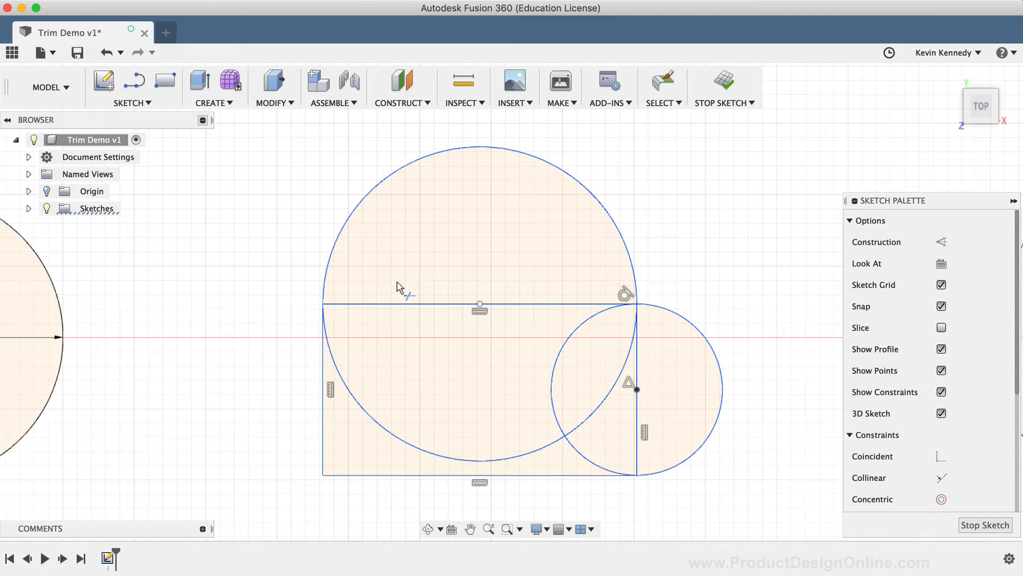
click(411, 427)
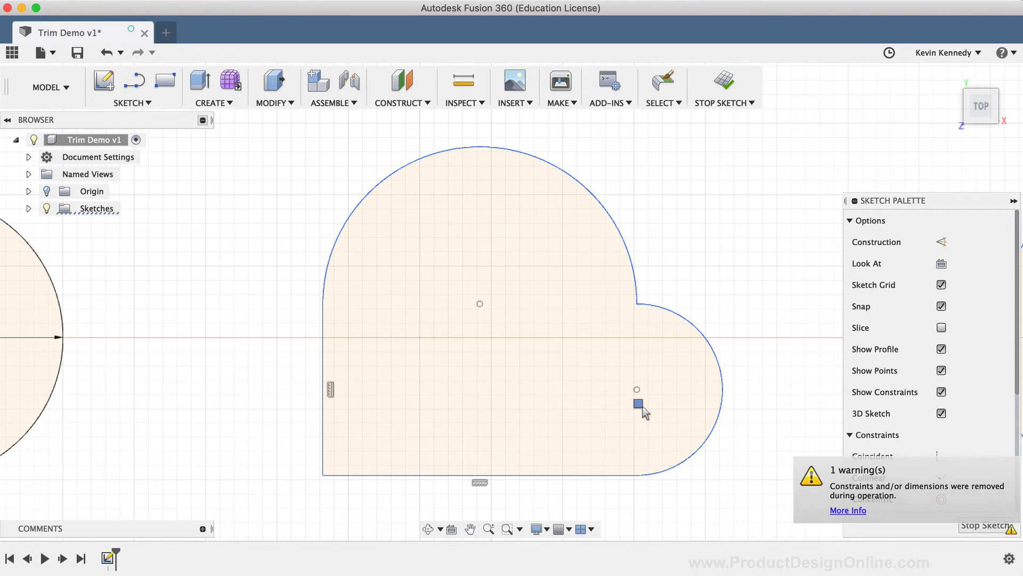
mouse_move(643, 414)
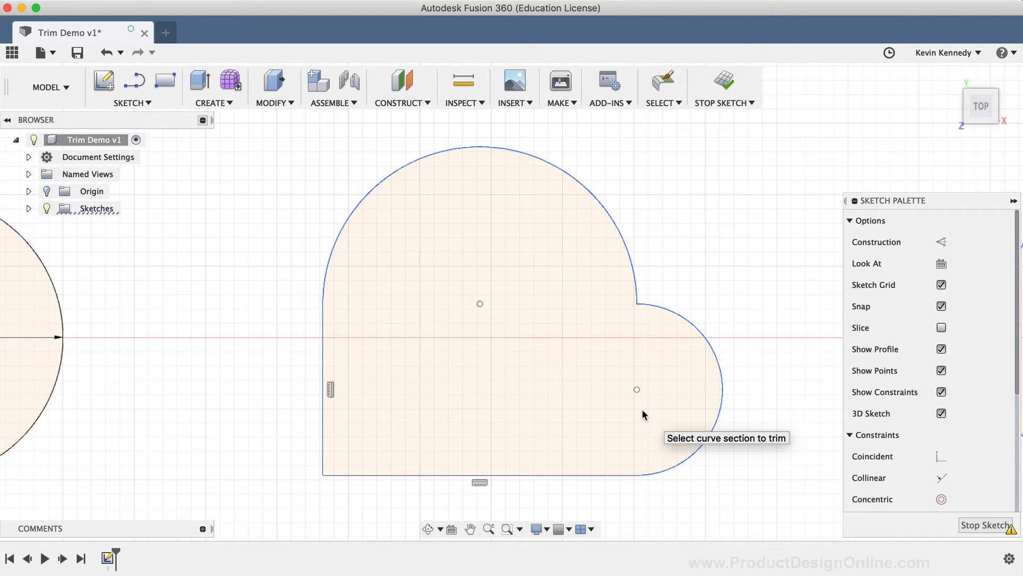
mouse_move(446, 345)
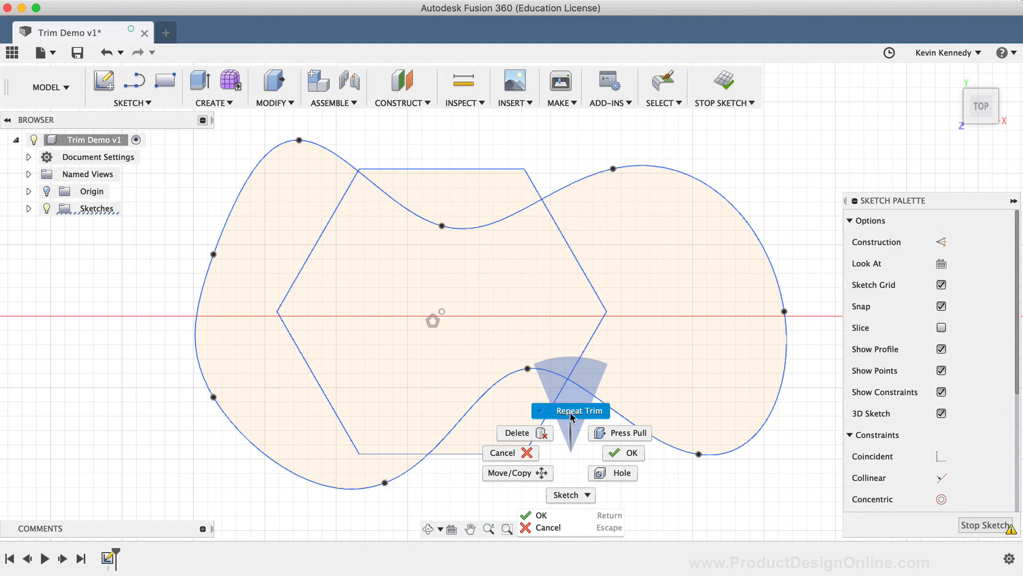
Restart Trim on the wavy spline and hexagon sketch.
click(569, 410)
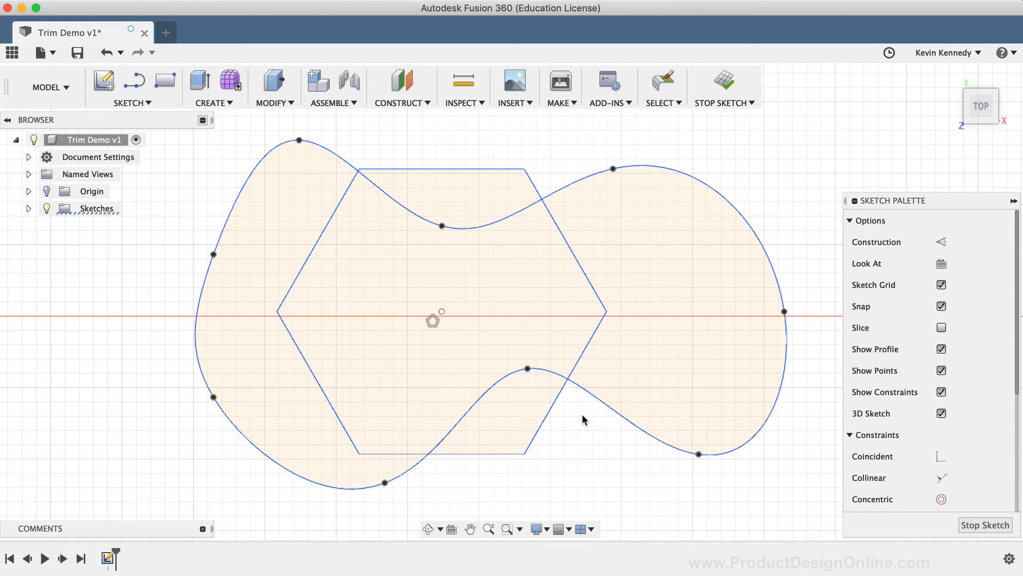
mouse_move(483, 348)
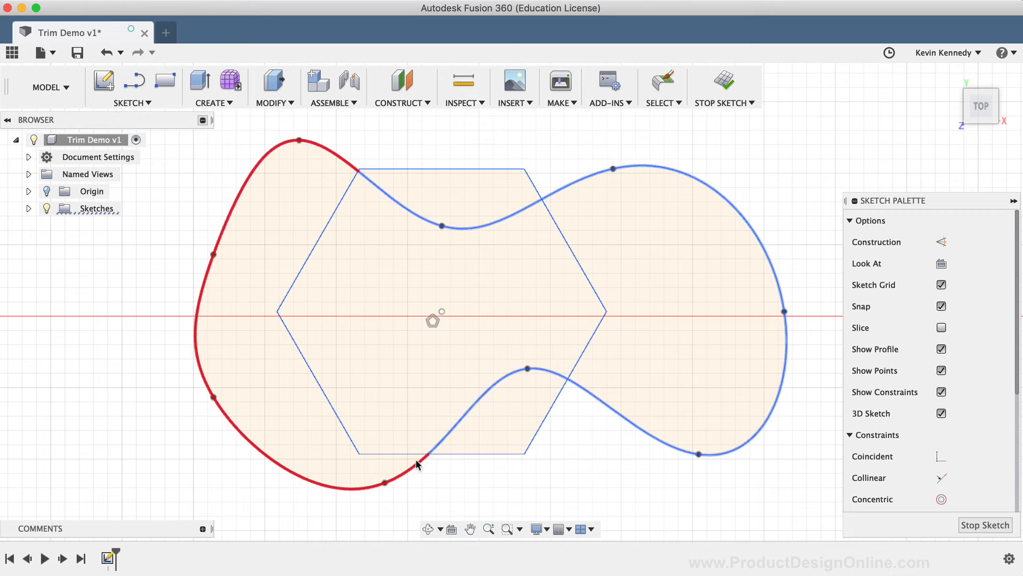
mouse_move(424, 457)
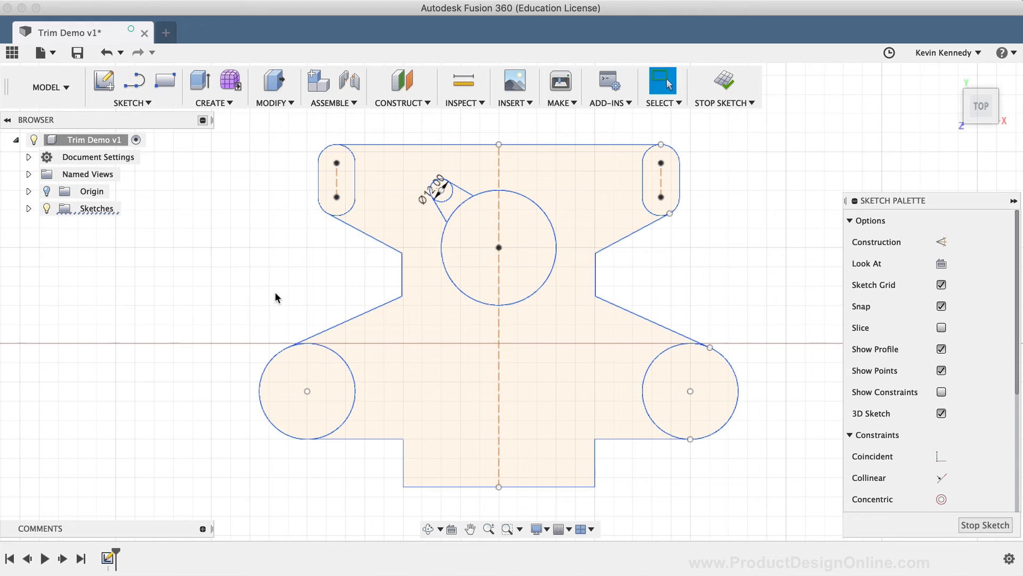
mouse_move(259, 296)
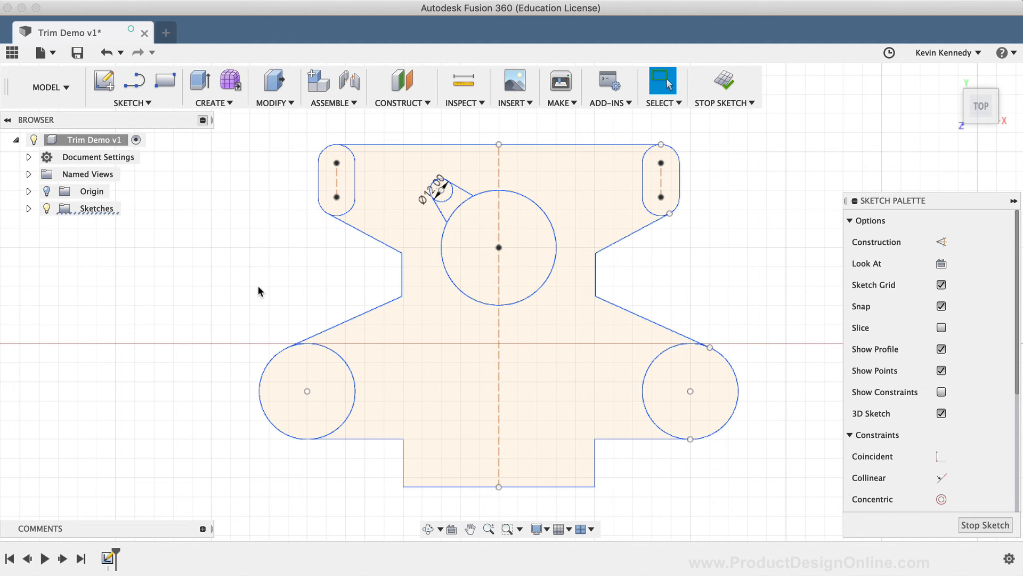
mouse_move(259, 272)
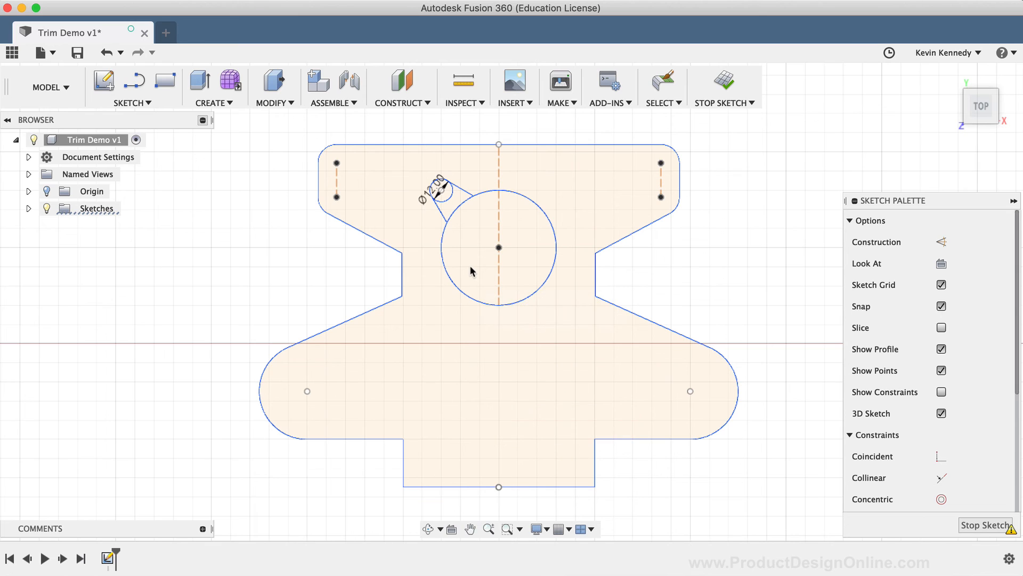
mouse_move(455, 213)
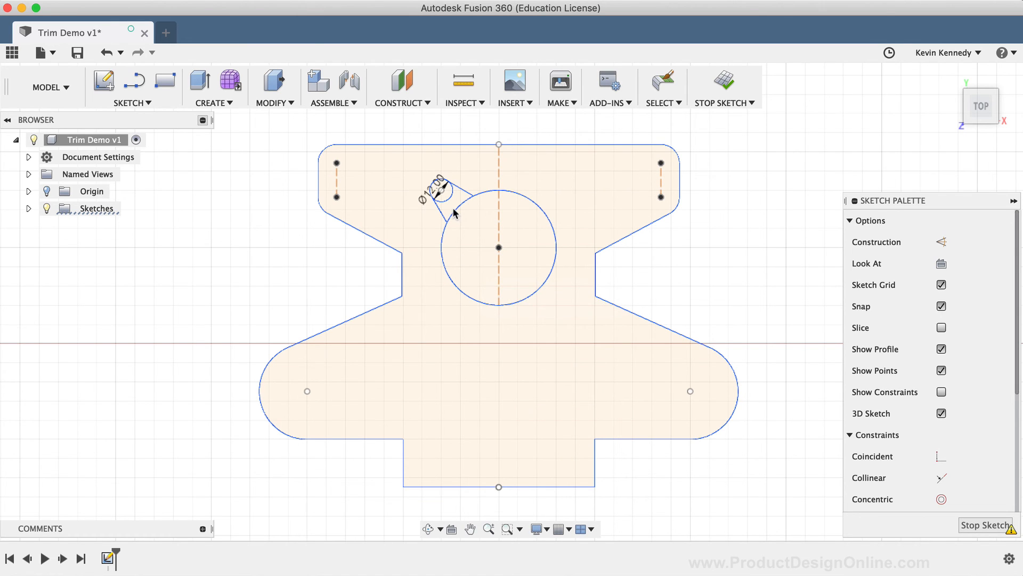
Trim the central circle's arc between the two lines on the bracket.
click(442, 198)
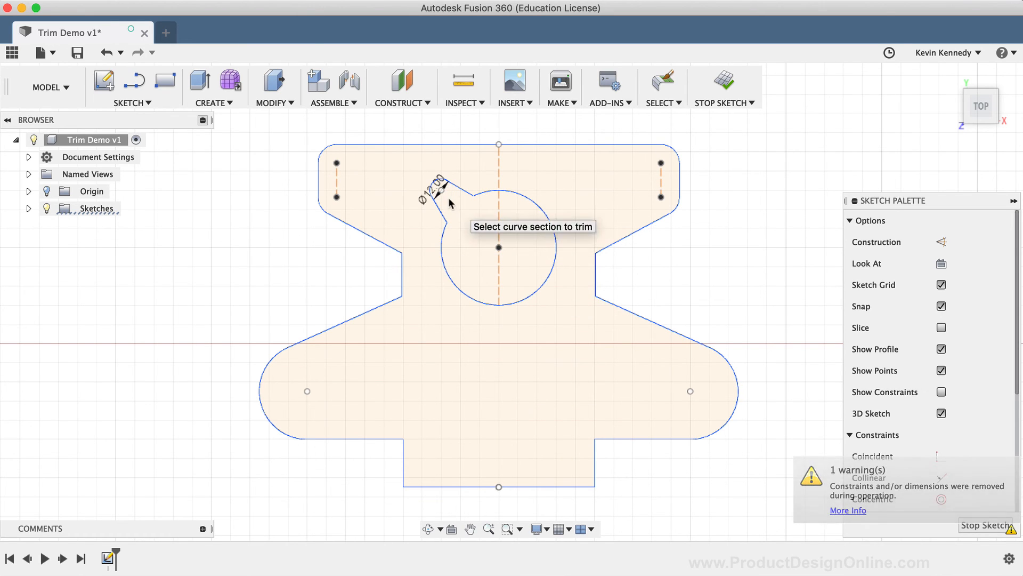